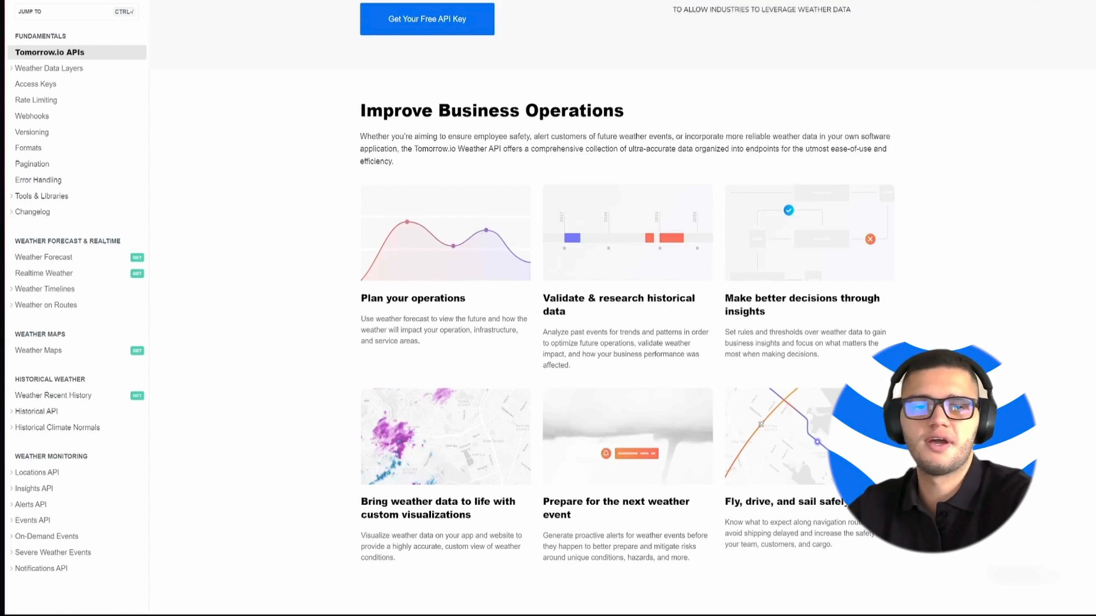
# Go to the Weather Forecast endpoint reference from the left sidebar of the overview page.
pyautogui.scroll(3)
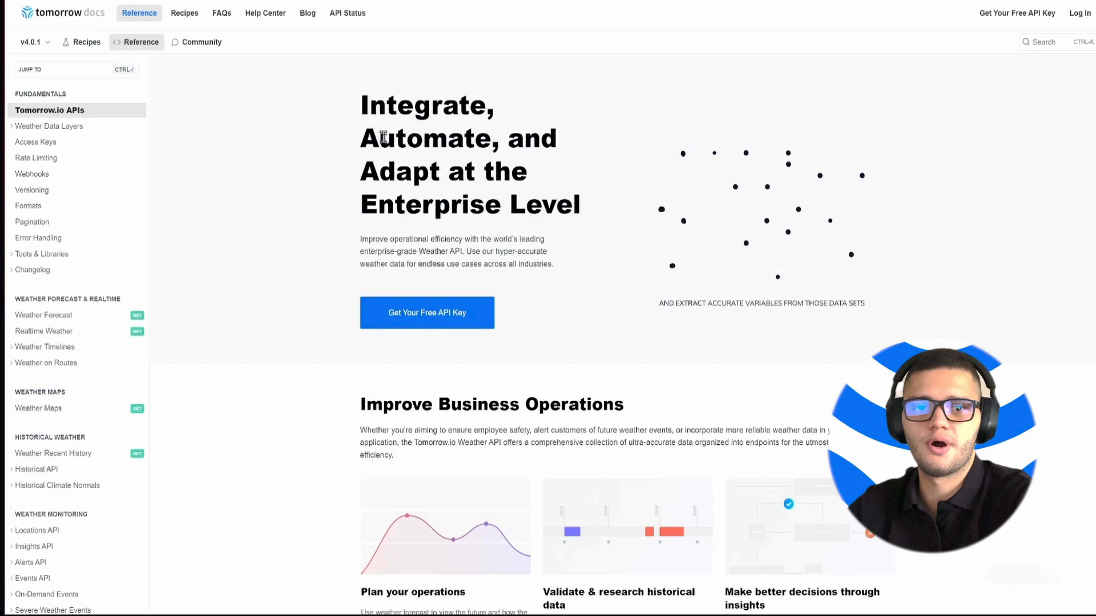
pyautogui.scroll(-3)
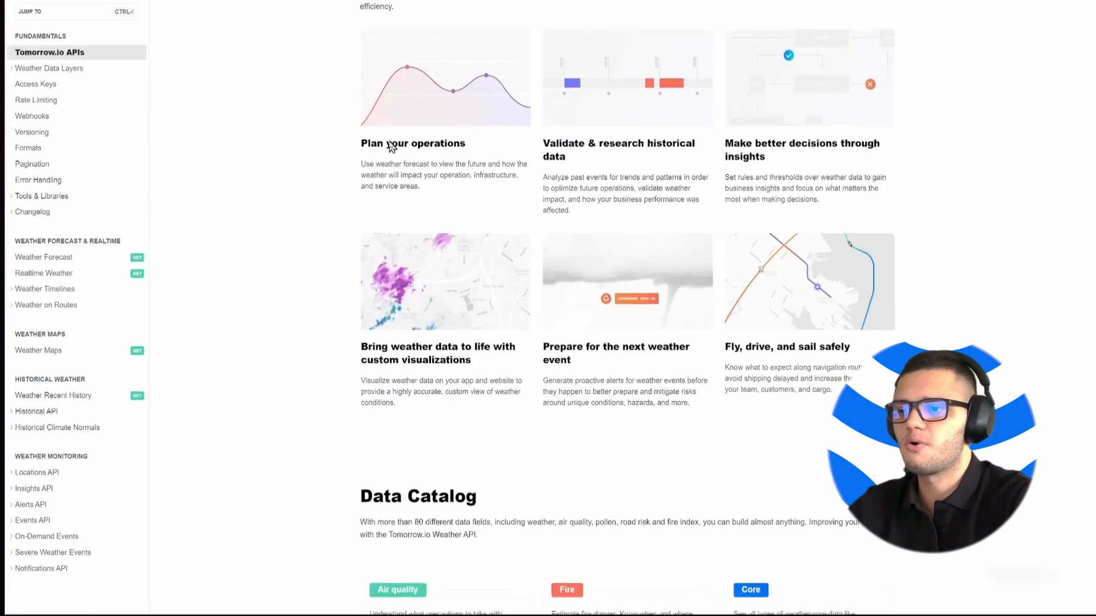
pyautogui.scroll(-3)
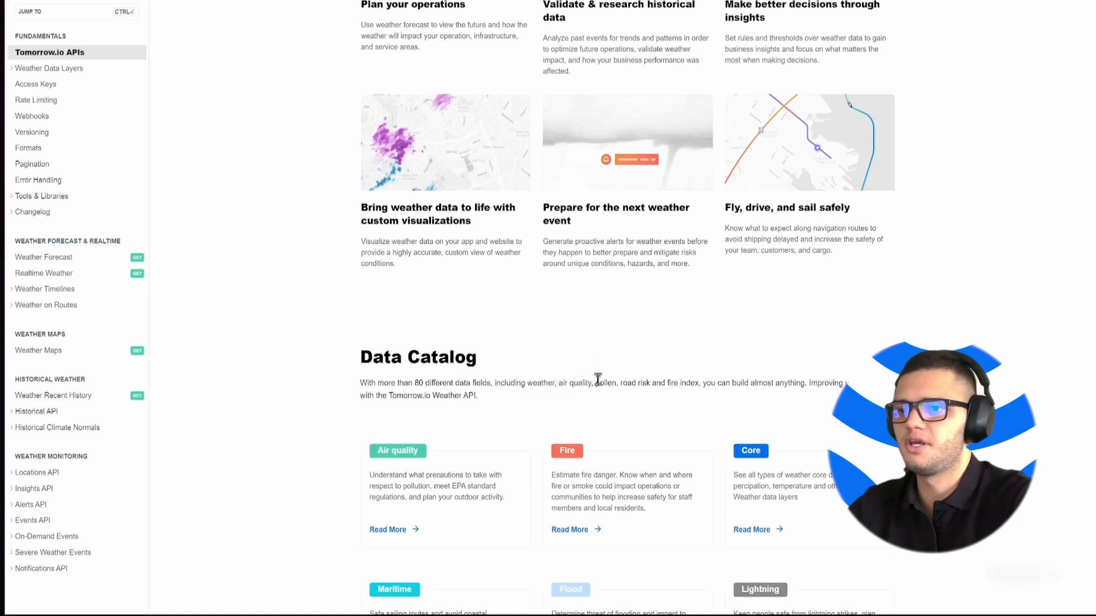
pyautogui.moveTo(648, 377)
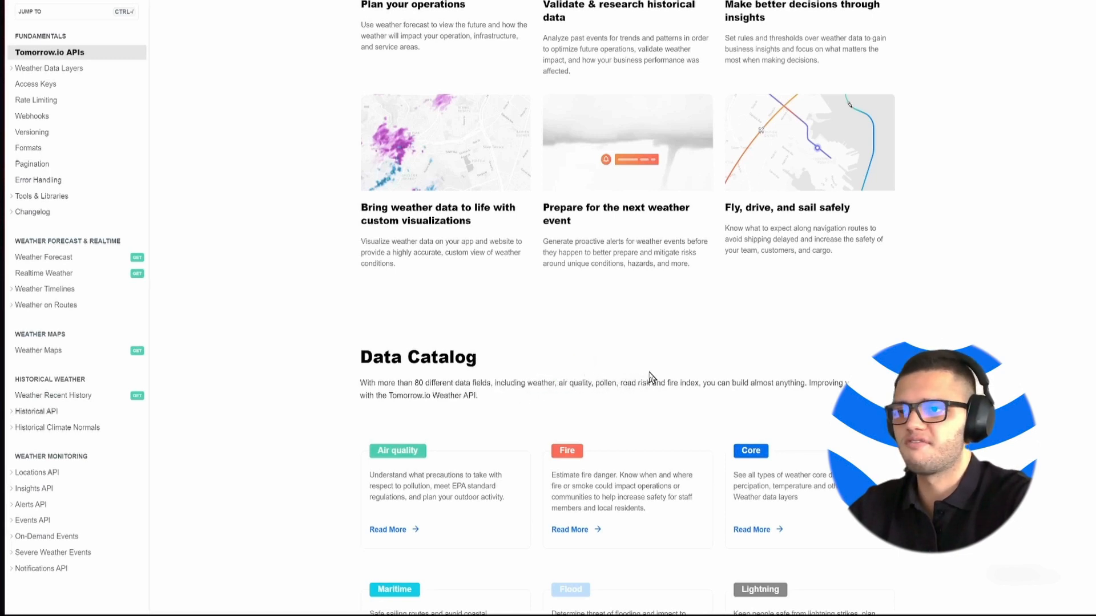
pyautogui.scroll(3)
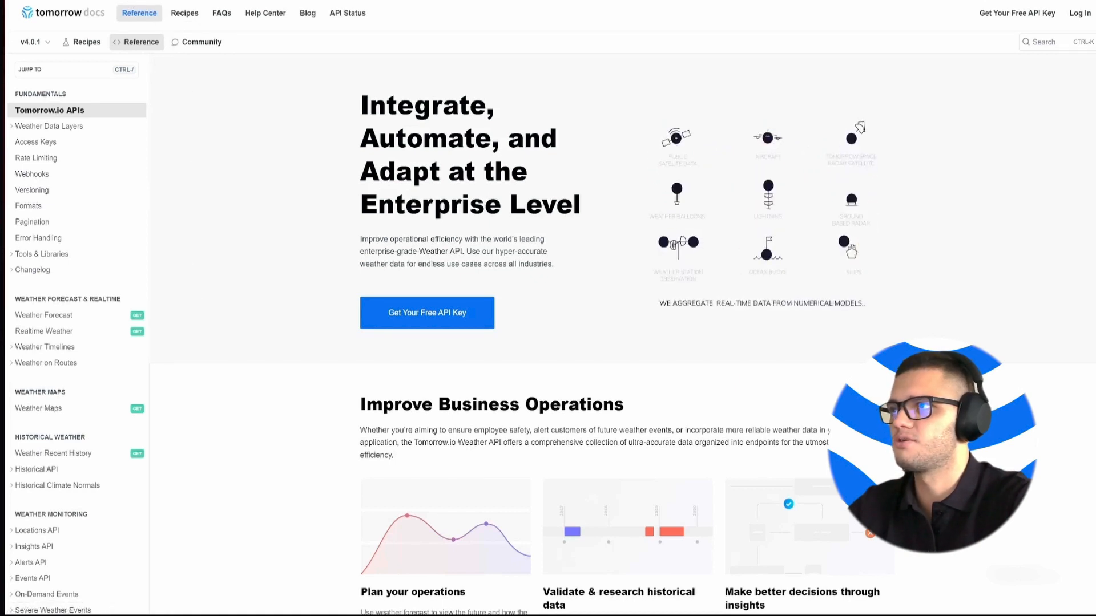
pyautogui.moveTo(43, 315)
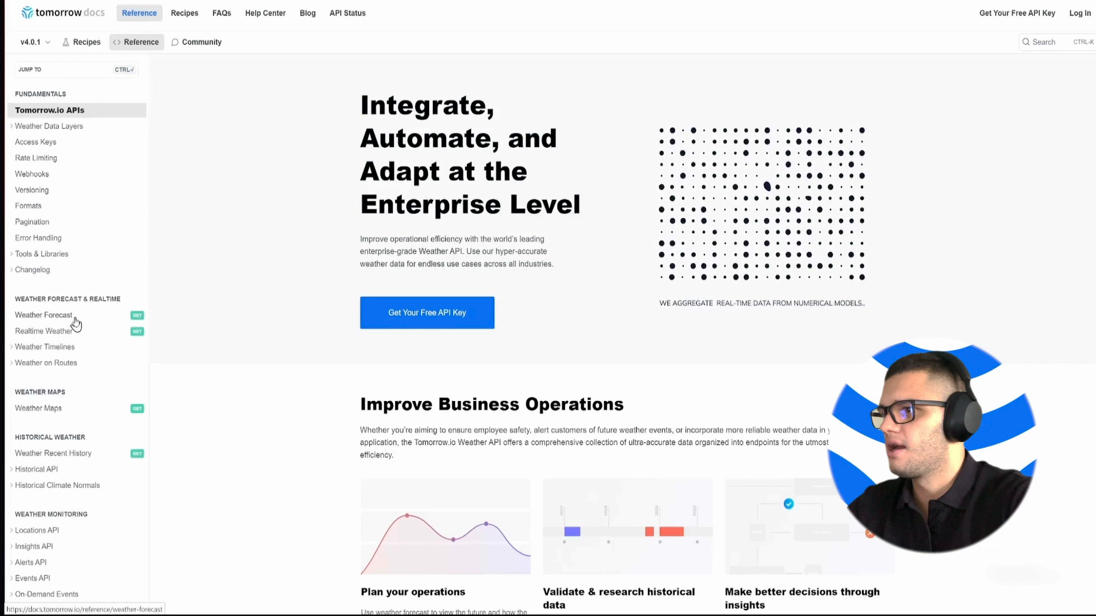
pyautogui.click(44, 315)
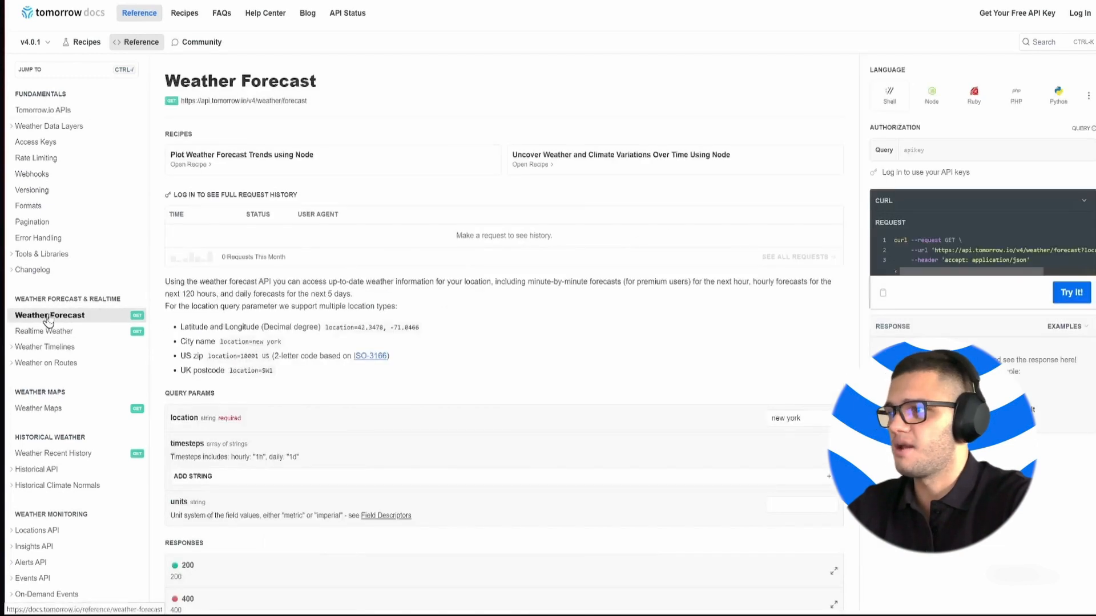
pyautogui.moveTo(844, 172)
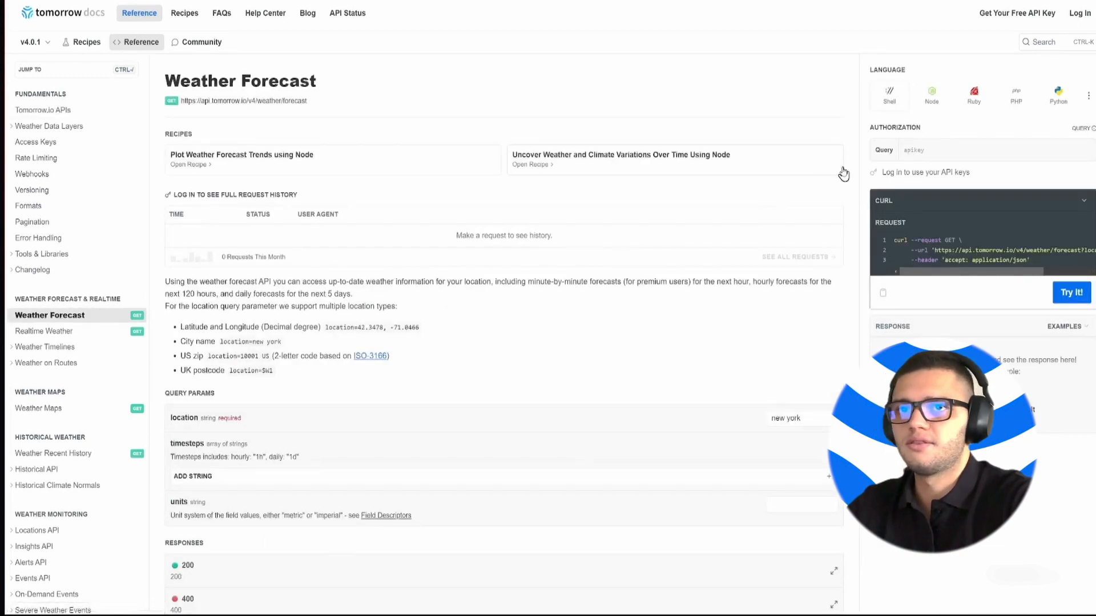
# Switch the request example language to JavaScript and copy the fetch snippet to the clipboard.
pyautogui.click(1089, 96)
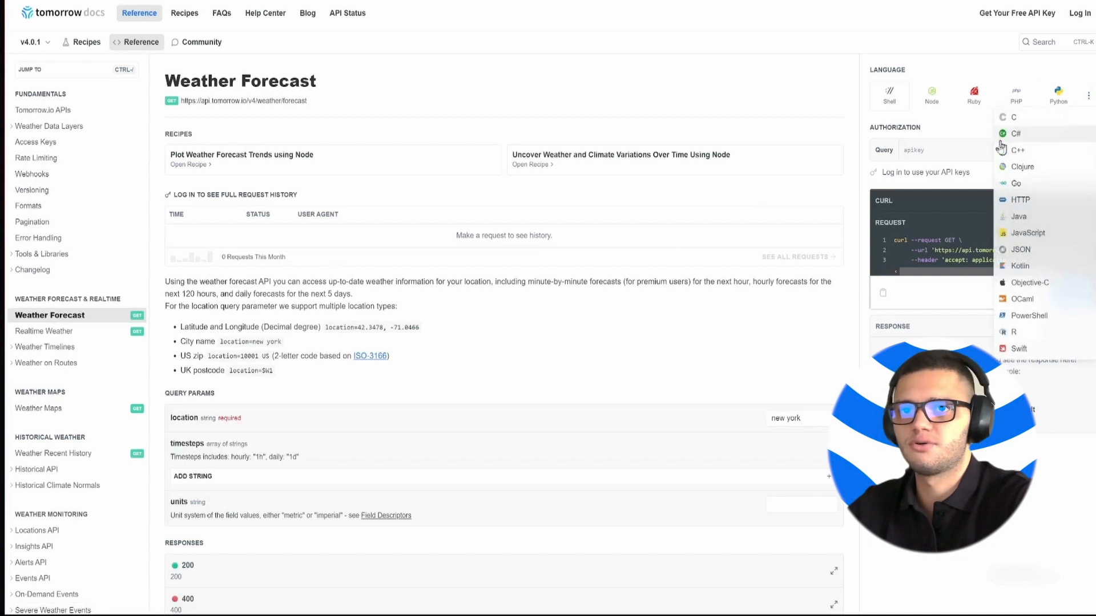
pyautogui.moveTo(1004, 236)
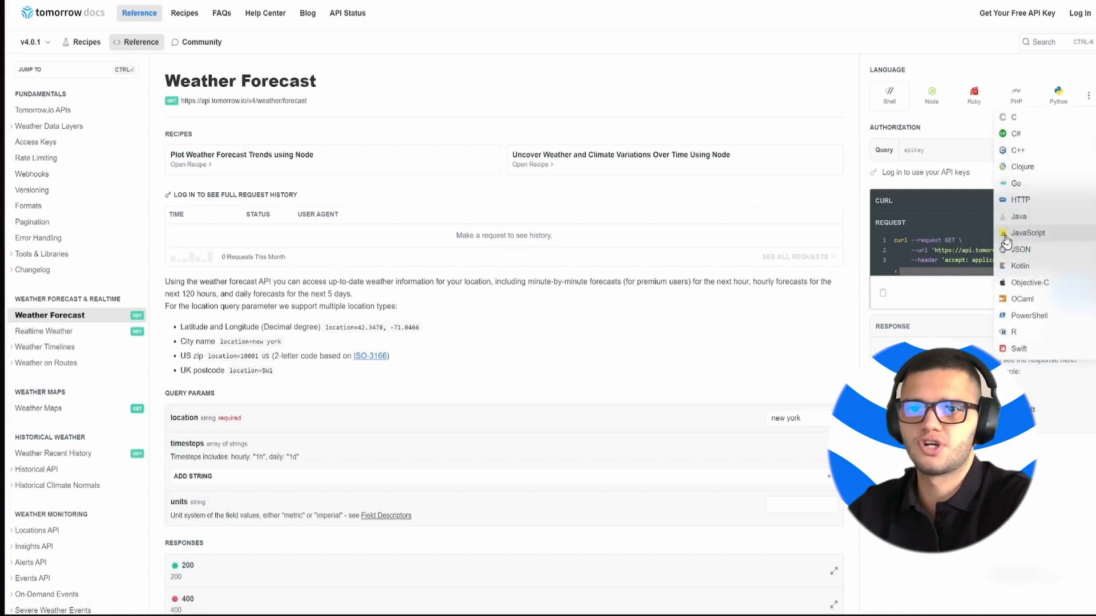
pyautogui.click(1027, 233)
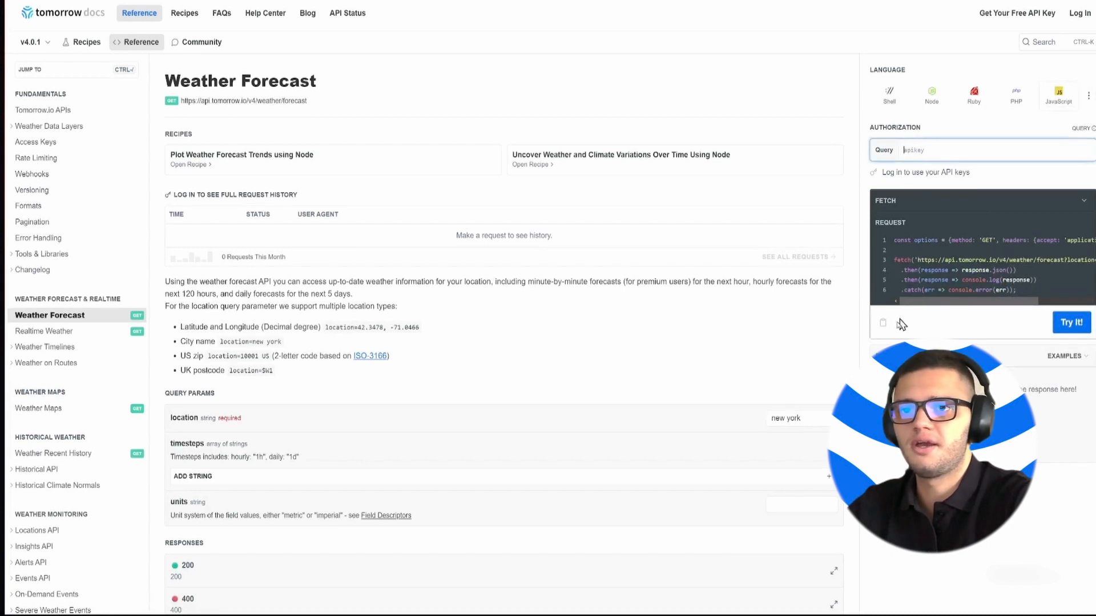
pyautogui.click(883, 322)
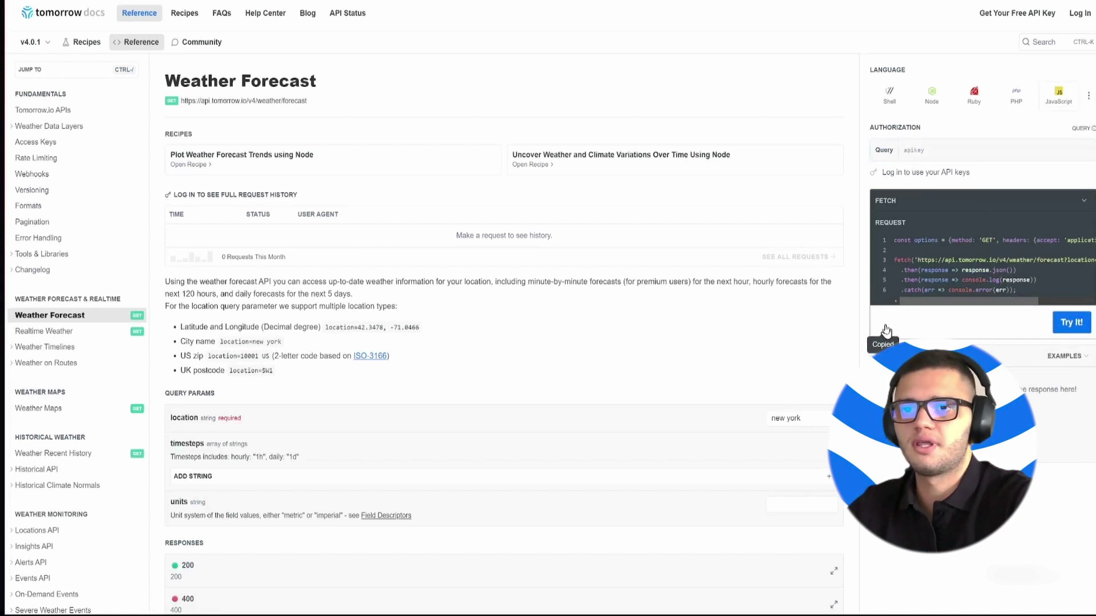